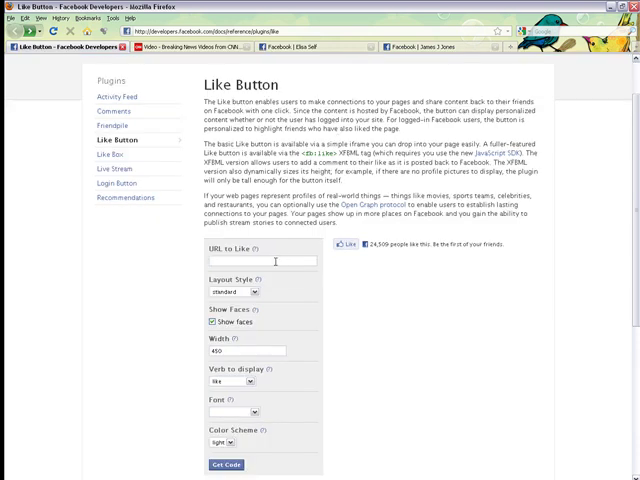
text(www)
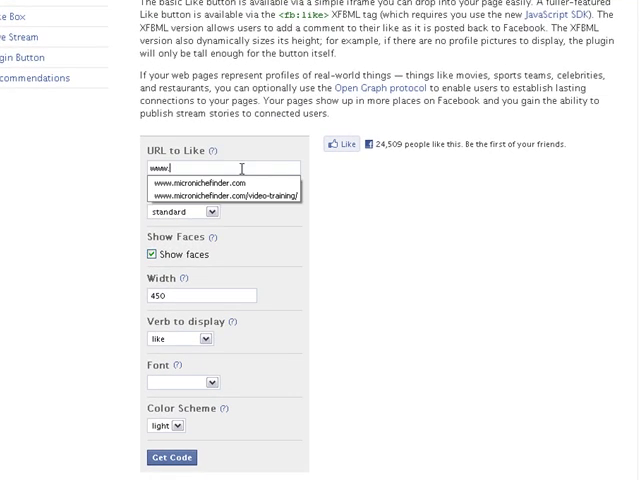
text(.mic)
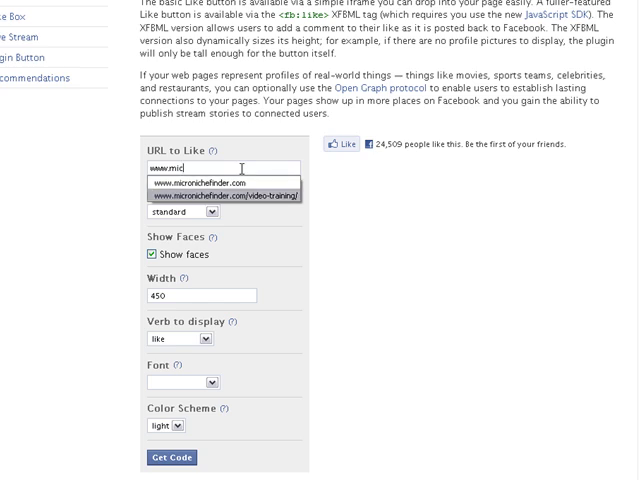
click(224, 196)
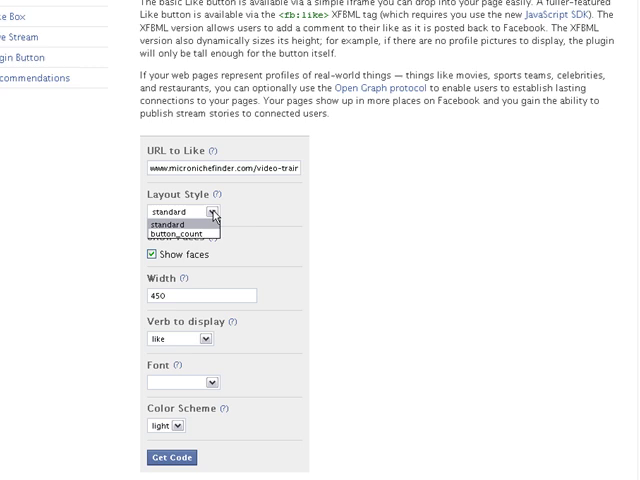
Preview the Layout Style options, ending on button_count.
click(176, 212)
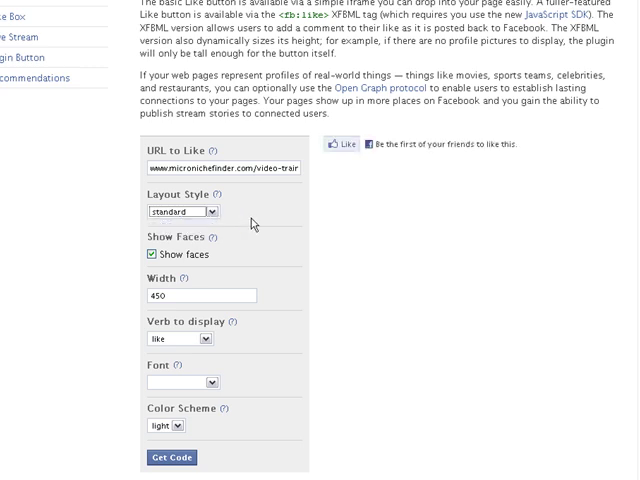
click(180, 212)
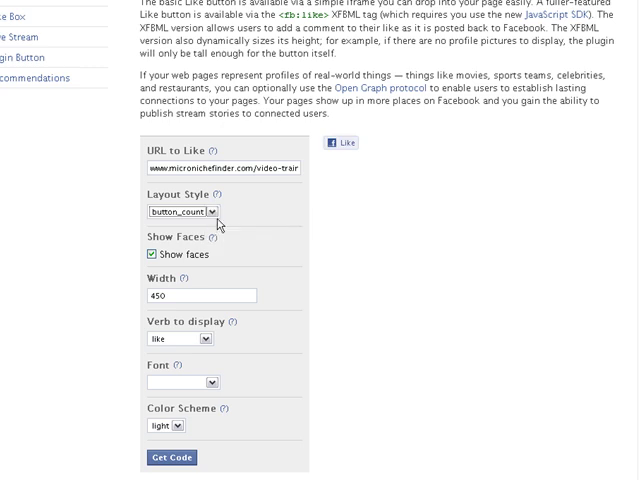
click(178, 212)
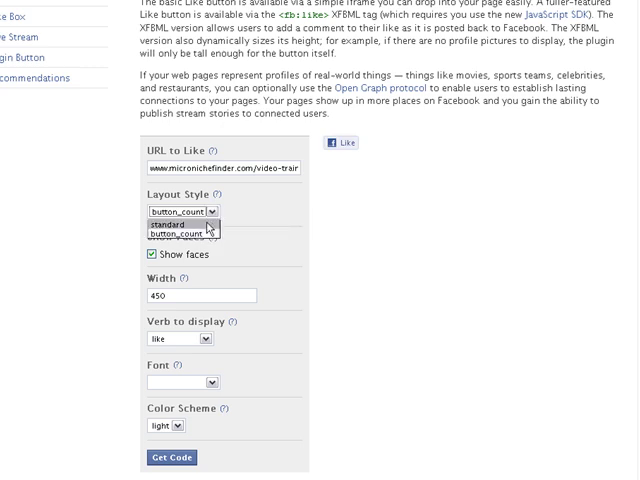
Return to standard layout with faces shown and set the width to 300.
click(168, 224)
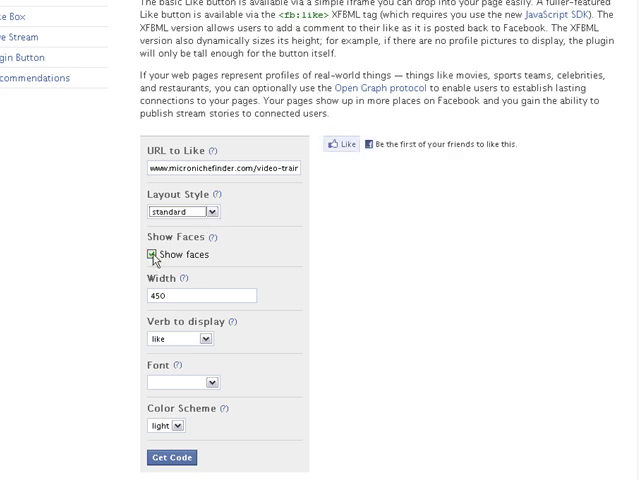
click(150, 254)
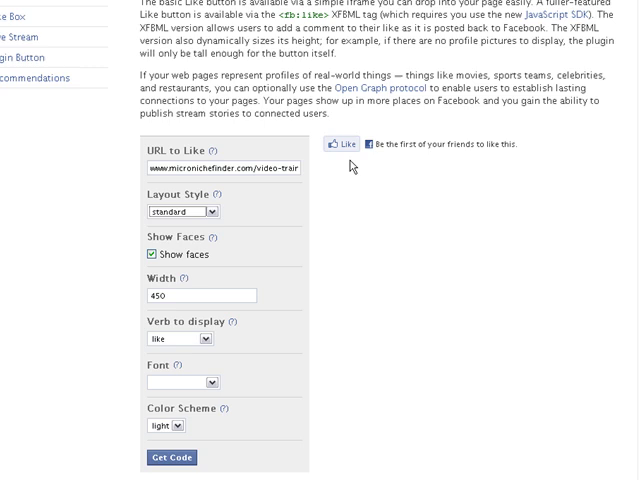
mouse_move(256, 252)
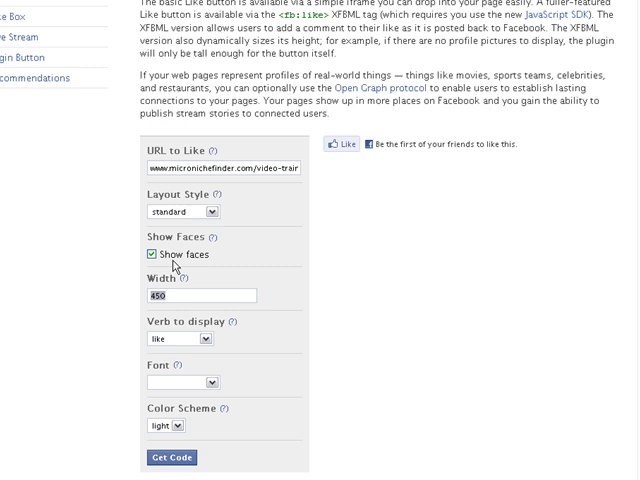
text(300)
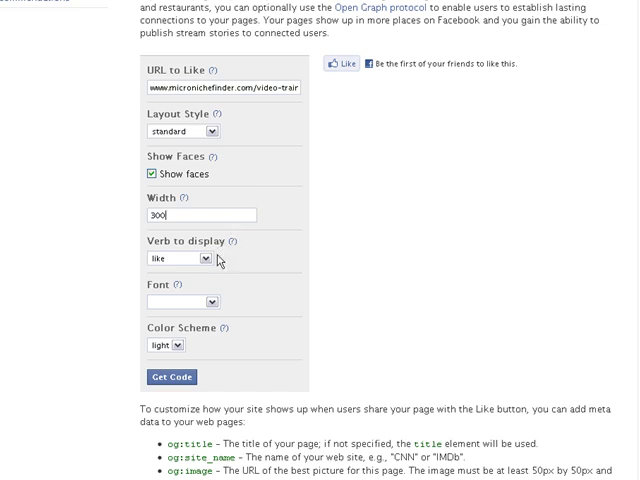
click(184, 258)
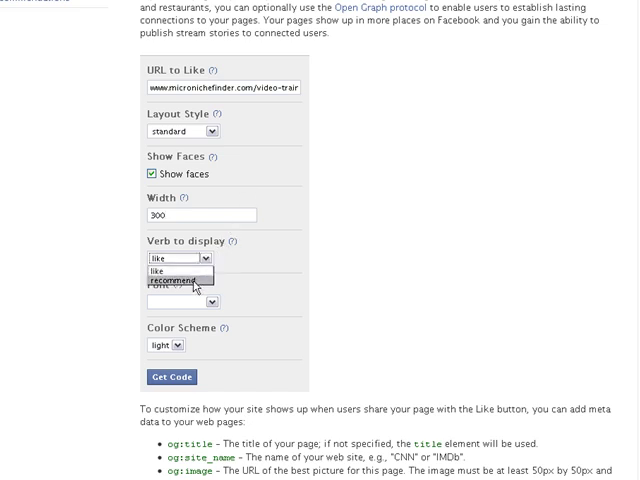
click(188, 280)
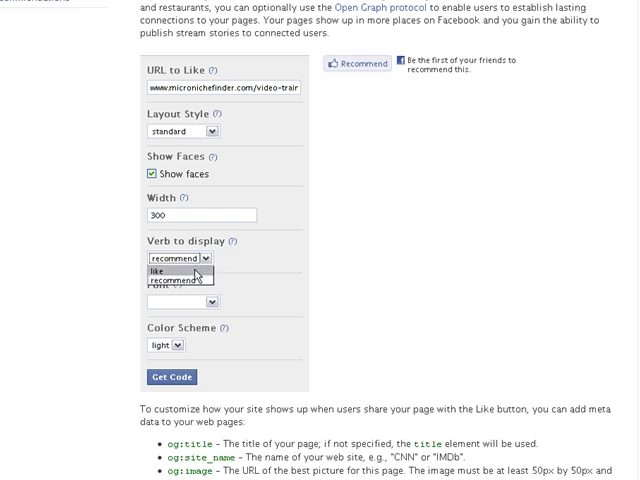
click(156, 272)
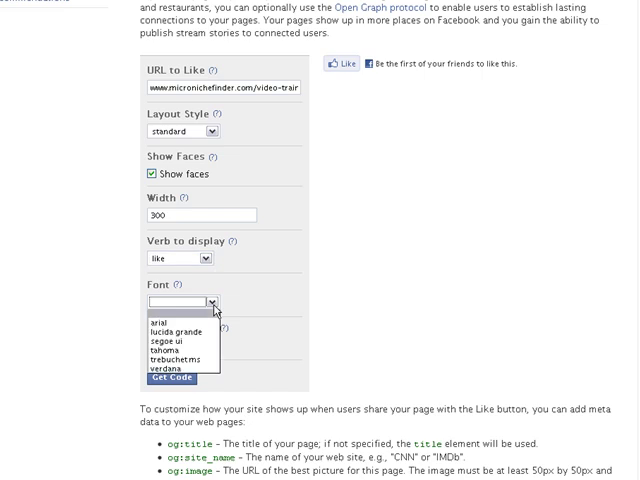
mouse_move(176, 332)
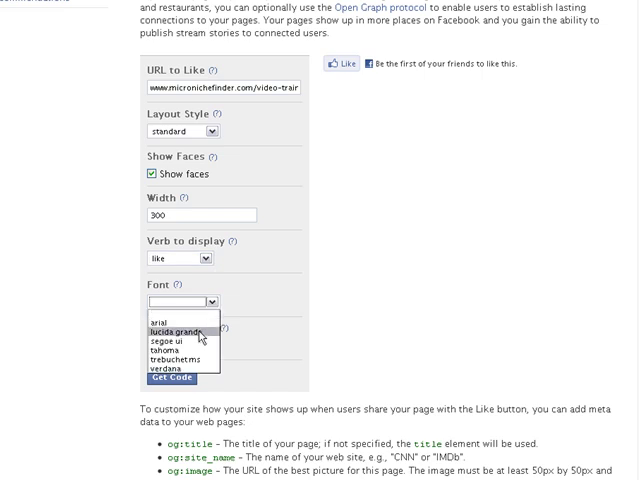
mouse_move(196, 342)
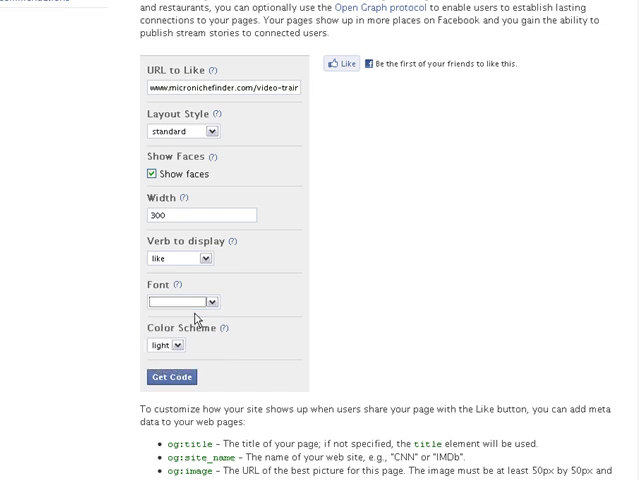
mouse_move(180, 348)
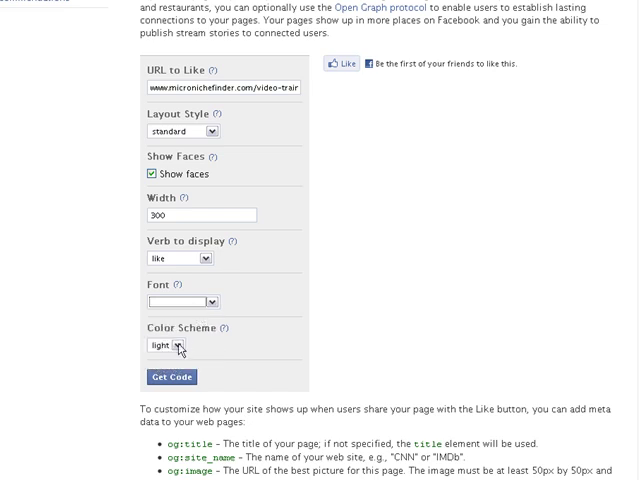
click(162, 344)
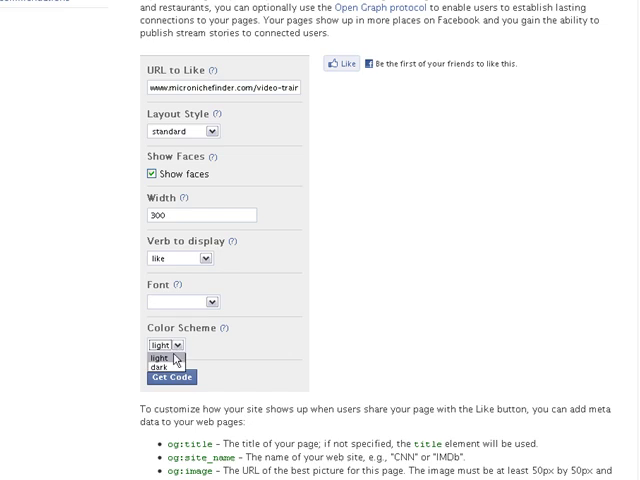
click(168, 360)
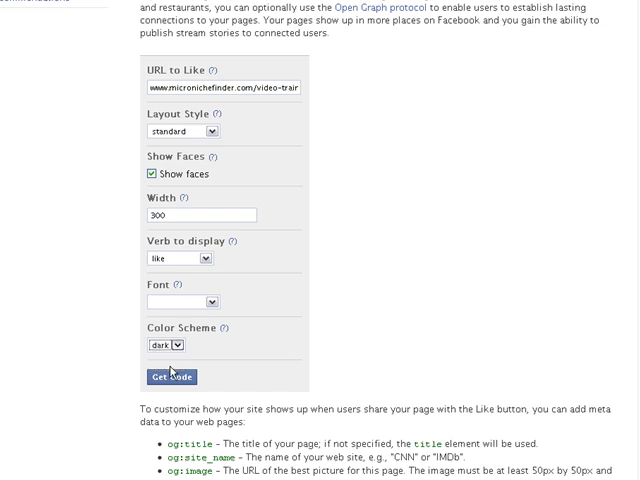
click(172, 344)
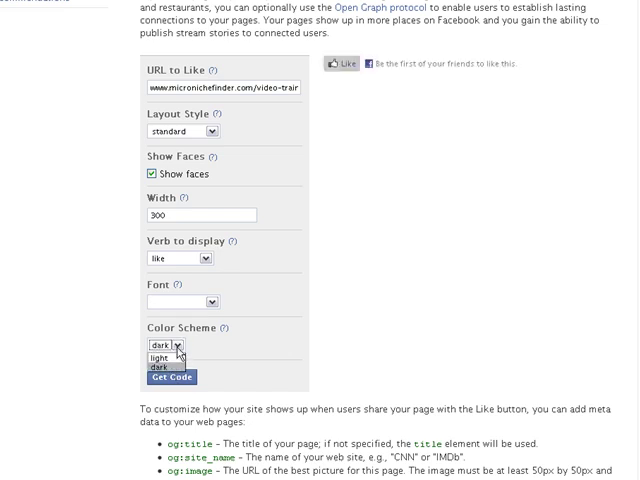
click(156, 356)
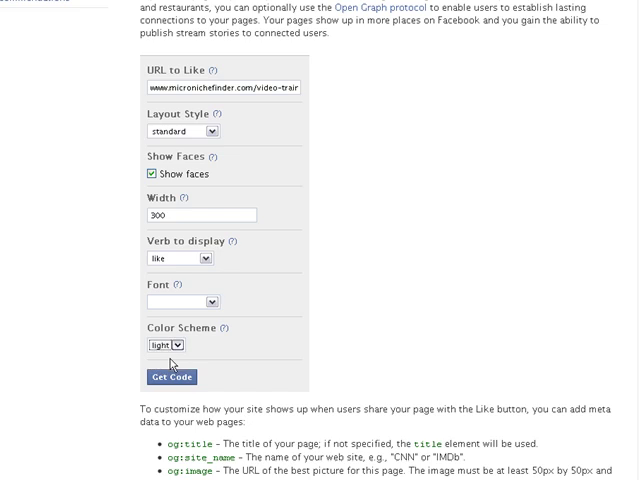
click(172, 376)
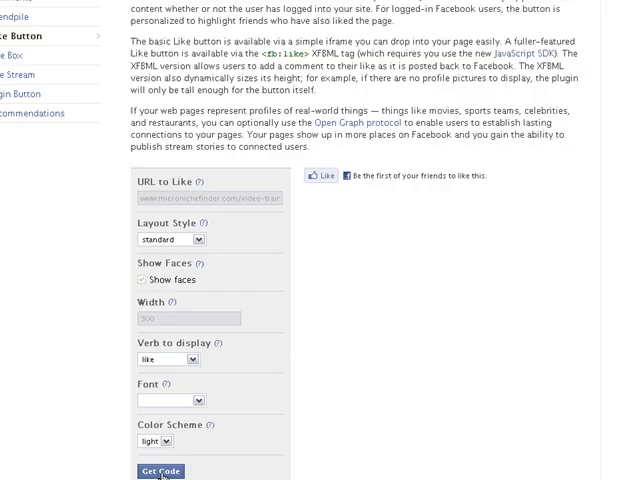
Generate the Like button's iframe and XFBML code with Get Code, then dismiss the dialog.
click(160, 470)
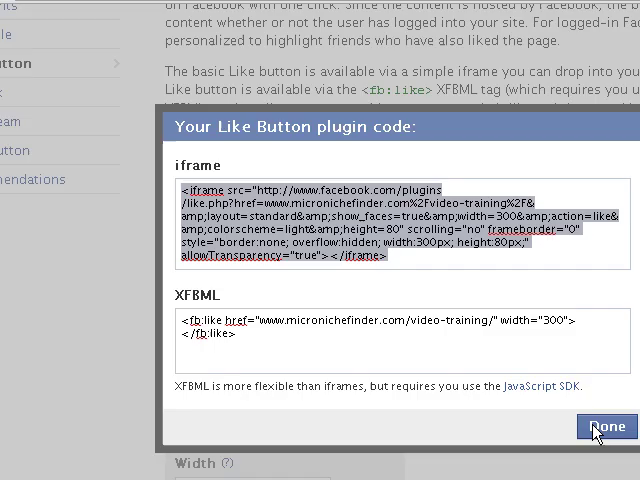
click(608, 426)
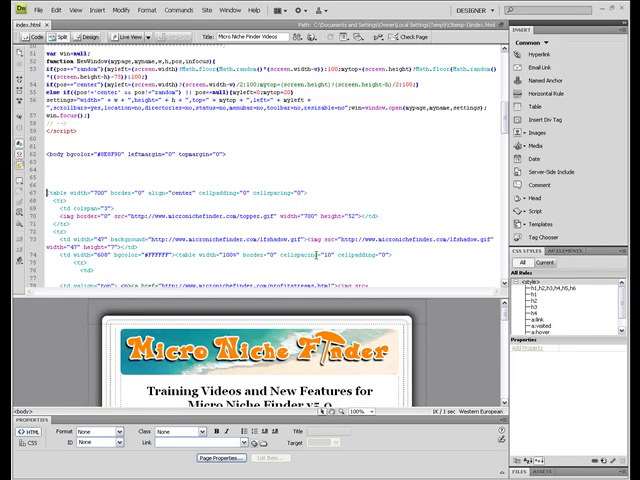
Scroll the page code down to the title section where the iframe code goes.
scroll(down, 3)
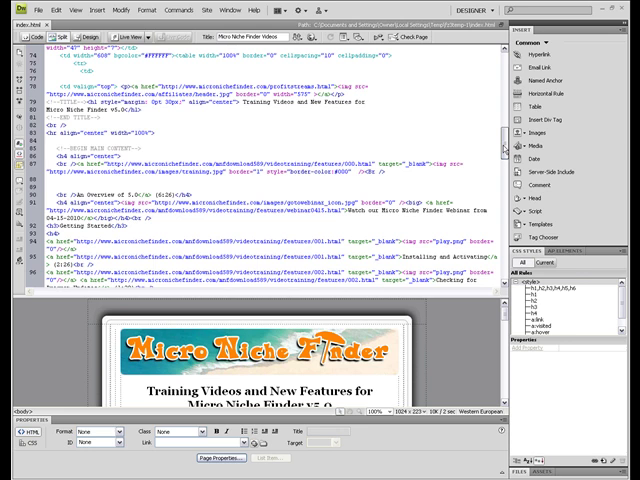
scroll(down, 3)
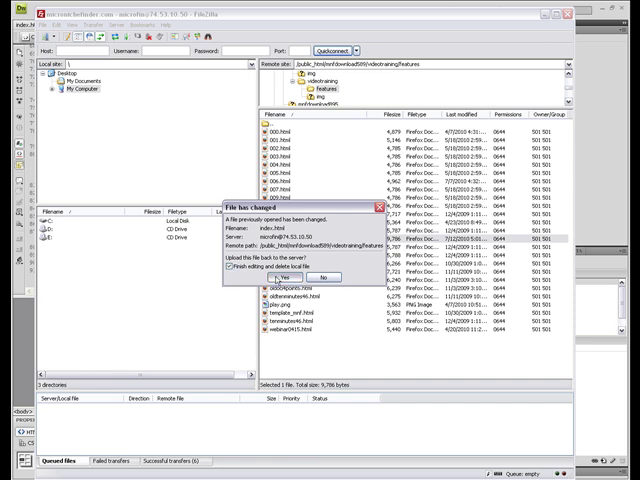
Confirm uploading the changed training videos page to the server.
click(284, 278)
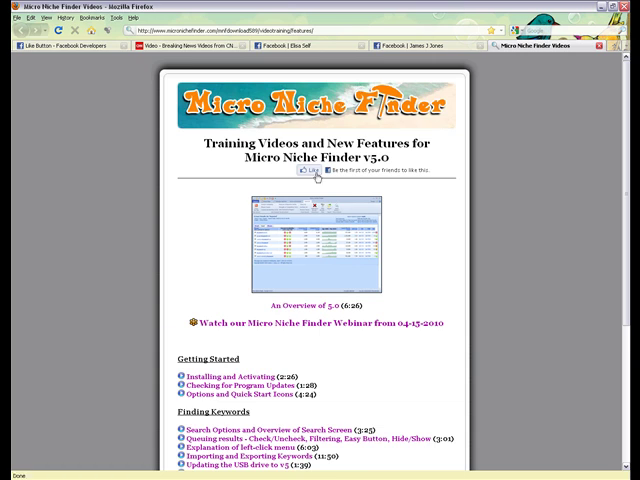
Reload the Micro Niche Finder Videos page in Firefox to show the live Like button.
click(308, 172)
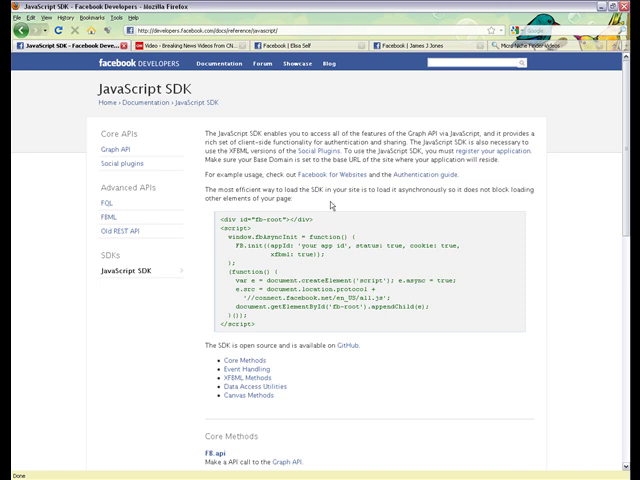
mouse_move(264, 338)
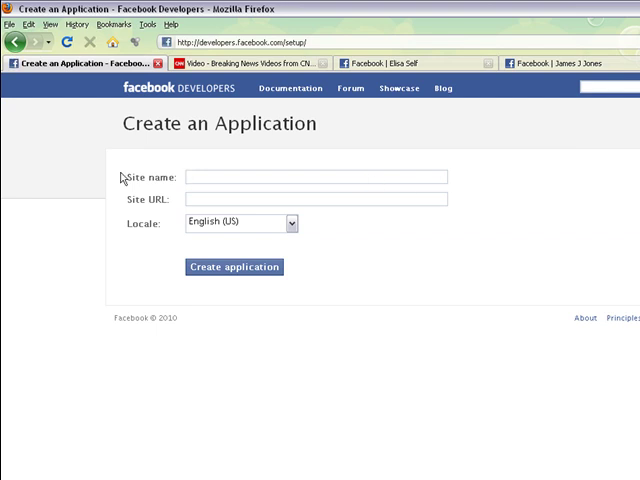
text(Micro)
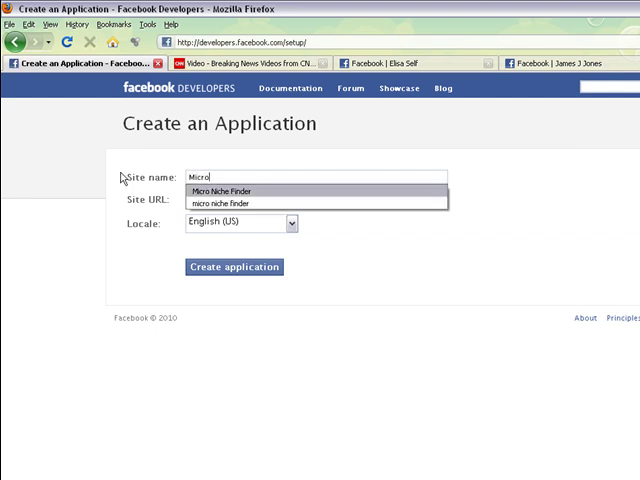
text(http://www.micro)
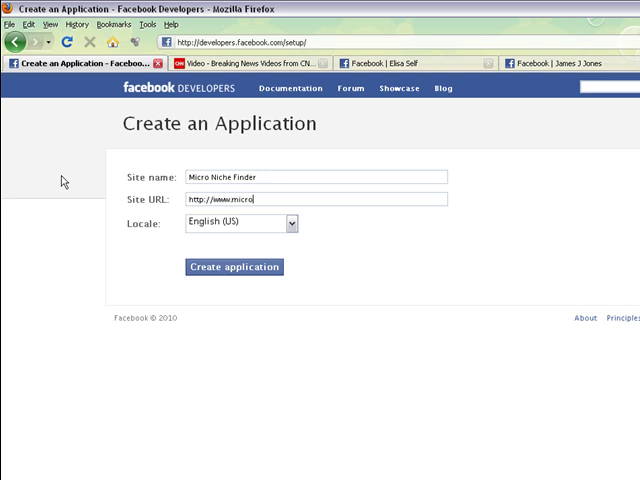
text(nichefinder.com/video-training/)
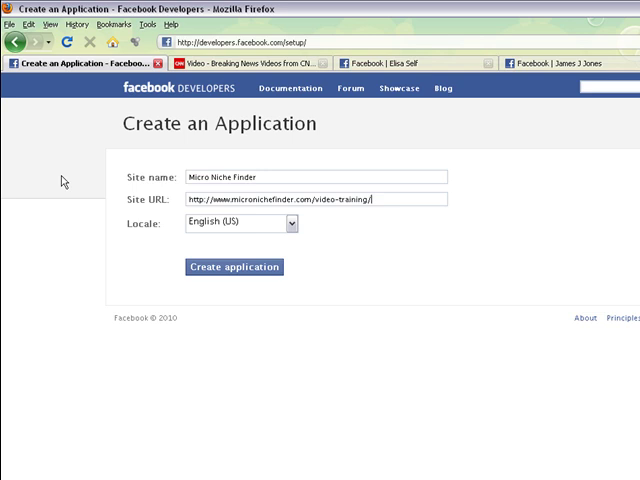
click(236, 266)
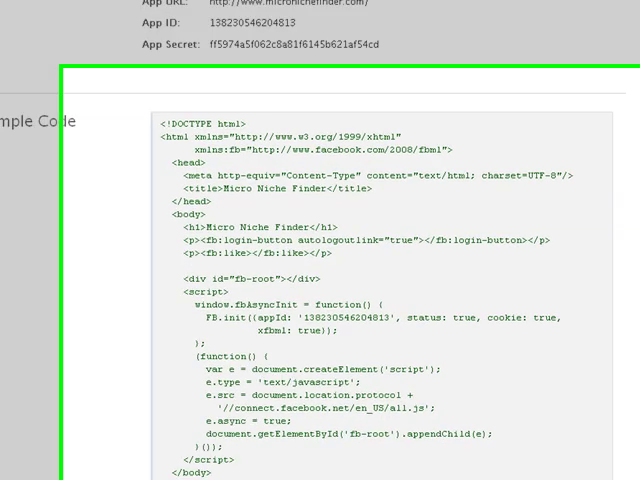
scroll(down, 3)
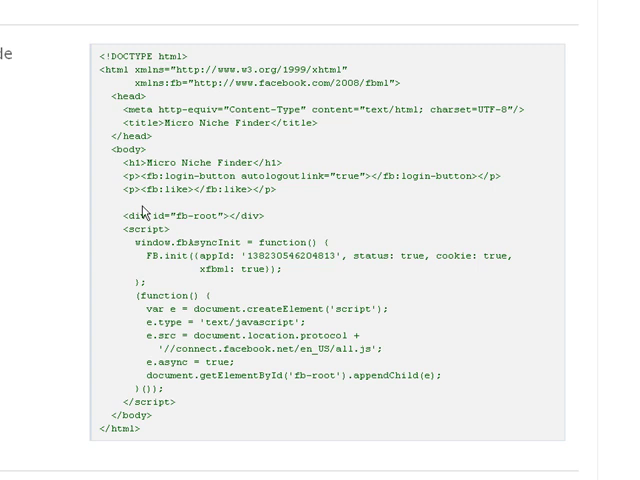
mouse_move(98, 138)
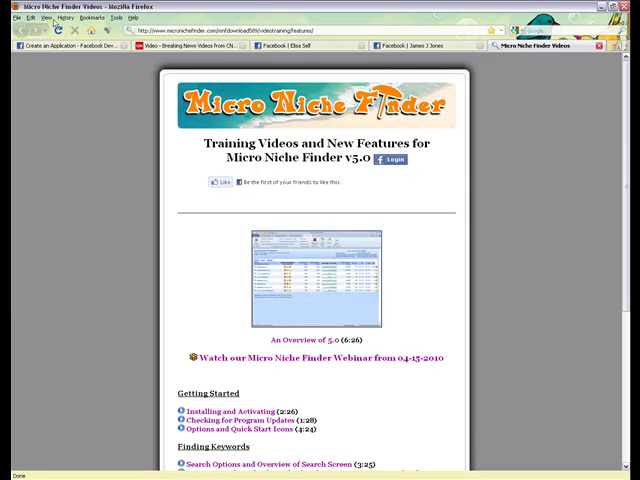
mouse_move(58, 38)
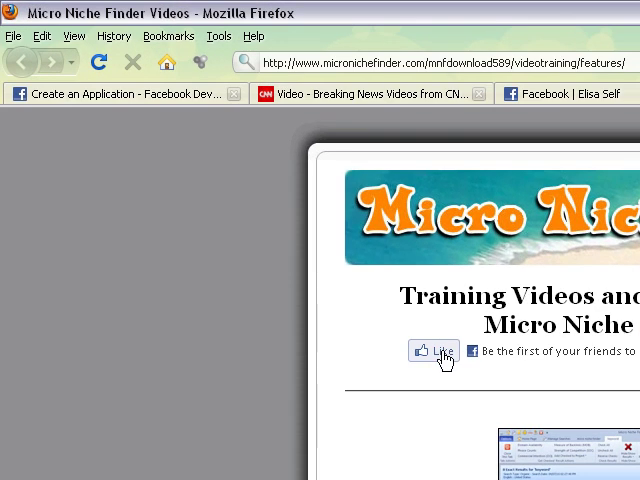
Like the training videos page and write the comment 'I recommend thi...' to post to Facebook.
click(436, 352)
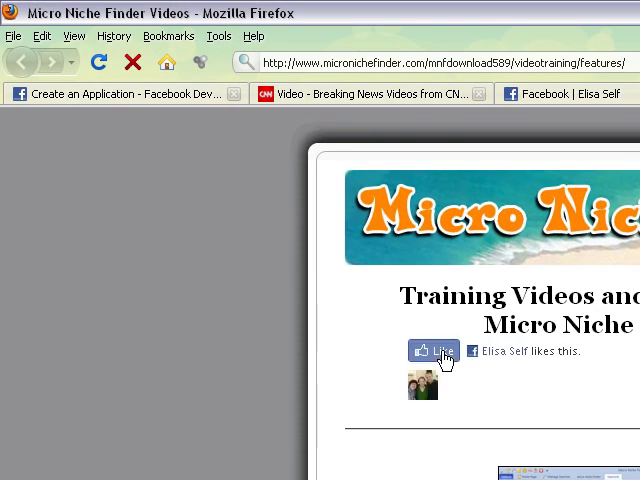
click(436, 352)
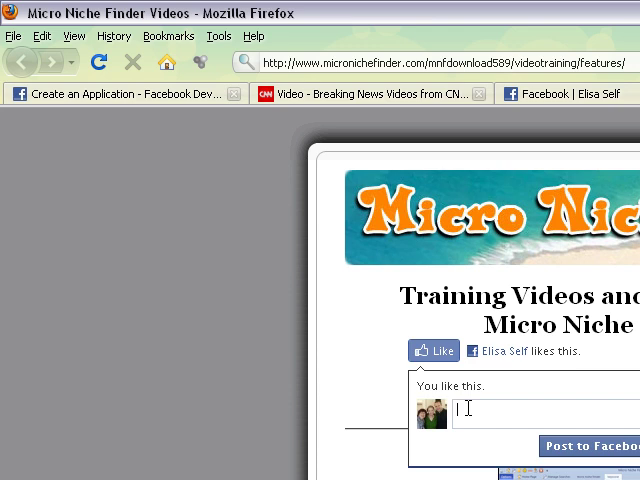
text(I recommend thi)
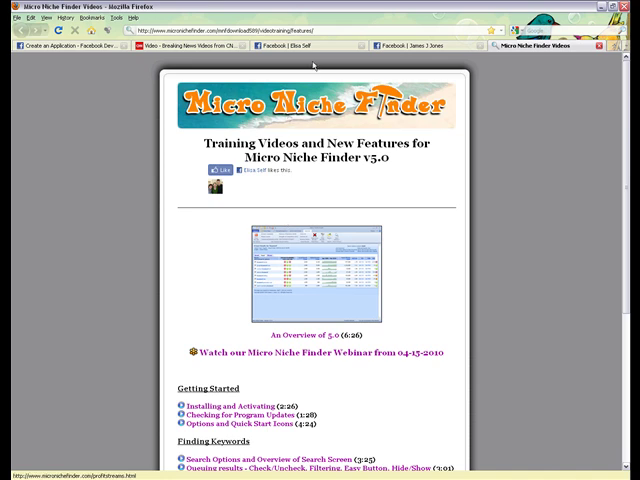
click(304, 46)
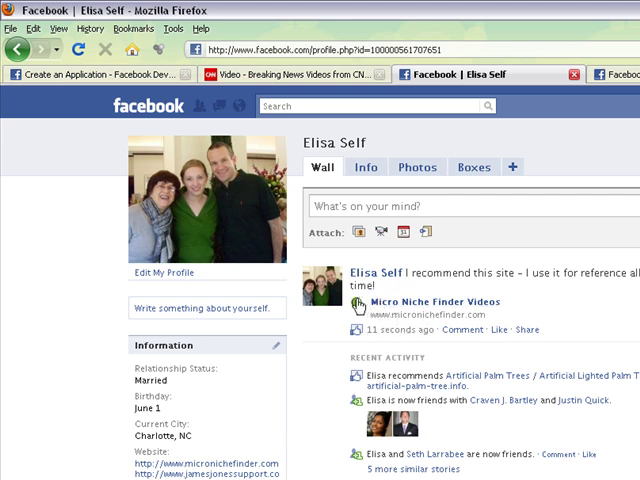
mouse_move(580, 324)
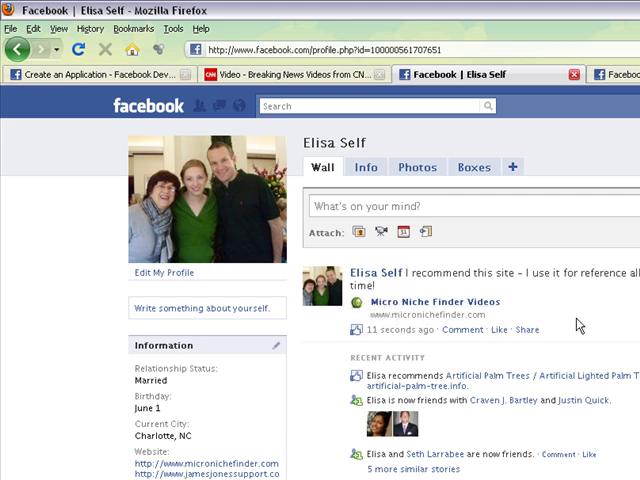
mouse_move(614, 320)
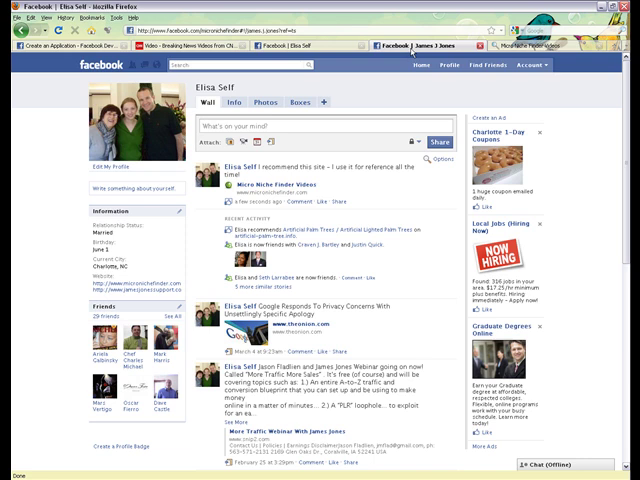
click(410, 44)
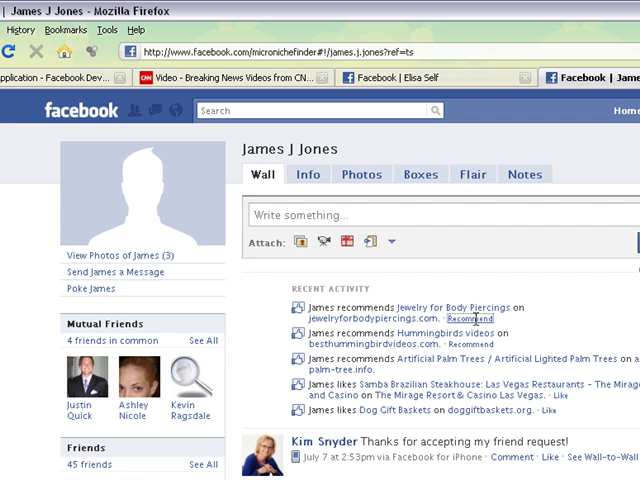
click(472, 320)
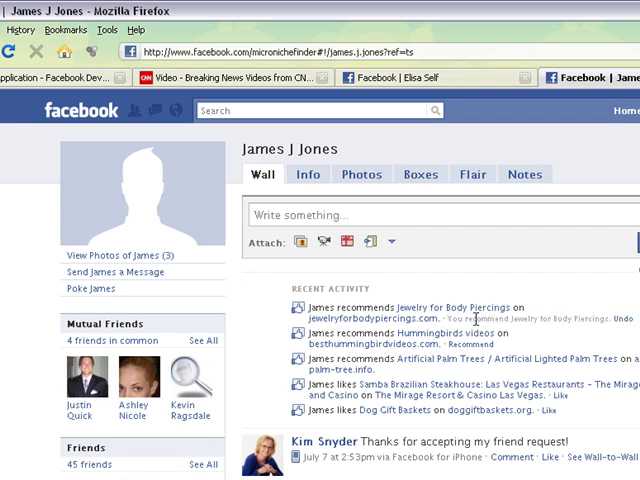
scroll(down, 3)
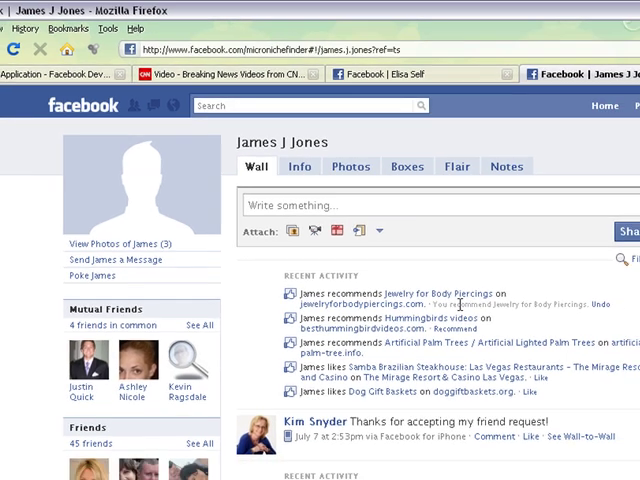